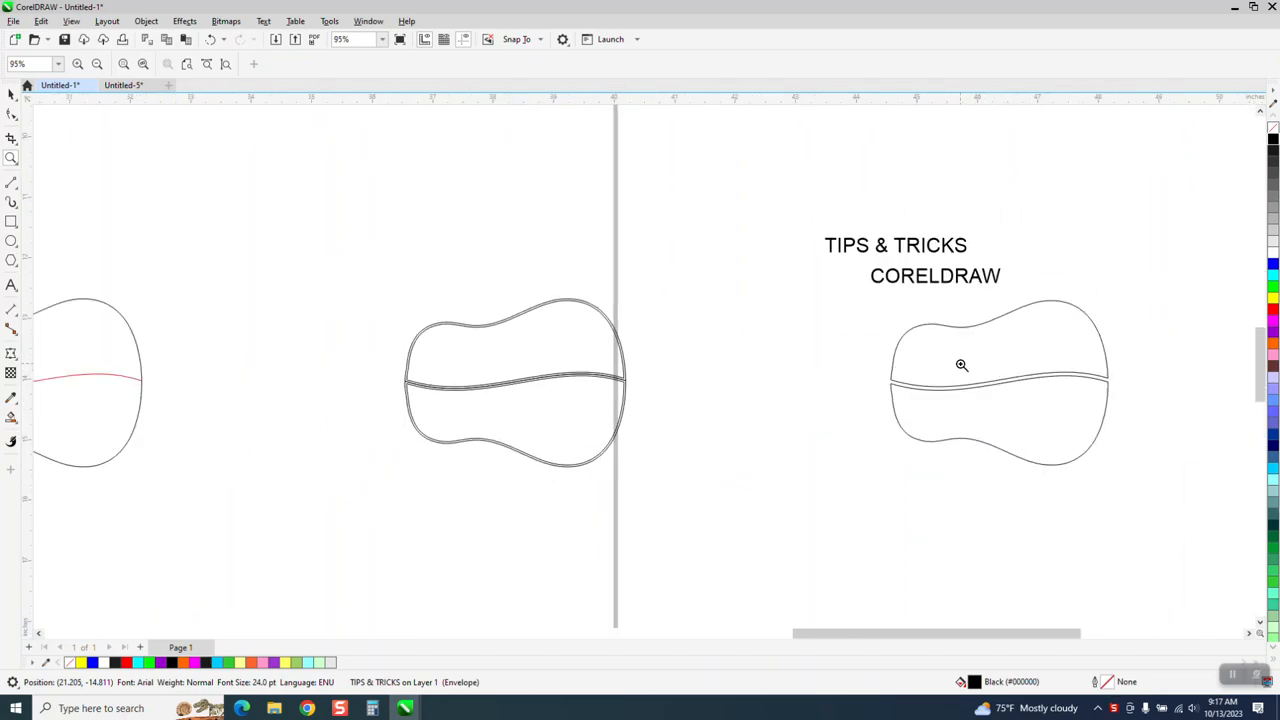
# Give the red dividing curve a much thicker outline width from the property bar
pyautogui.scroll(-3)
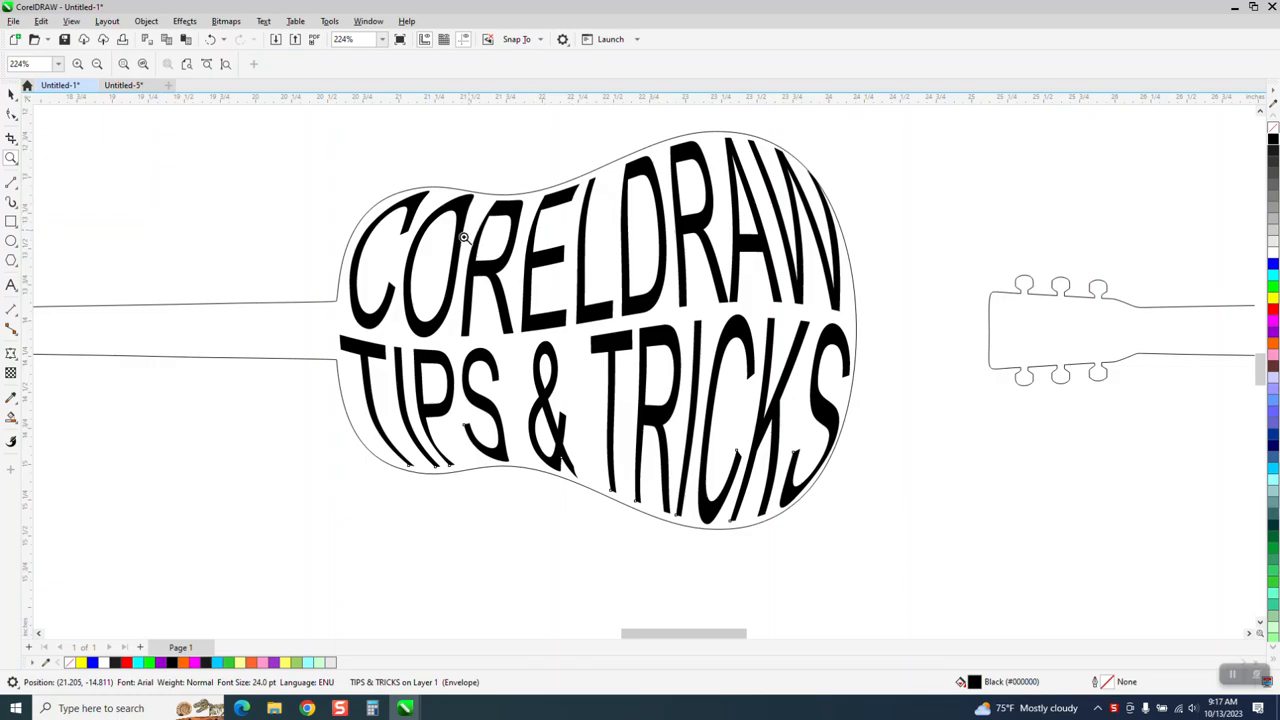
pyautogui.moveTo(836, 300)
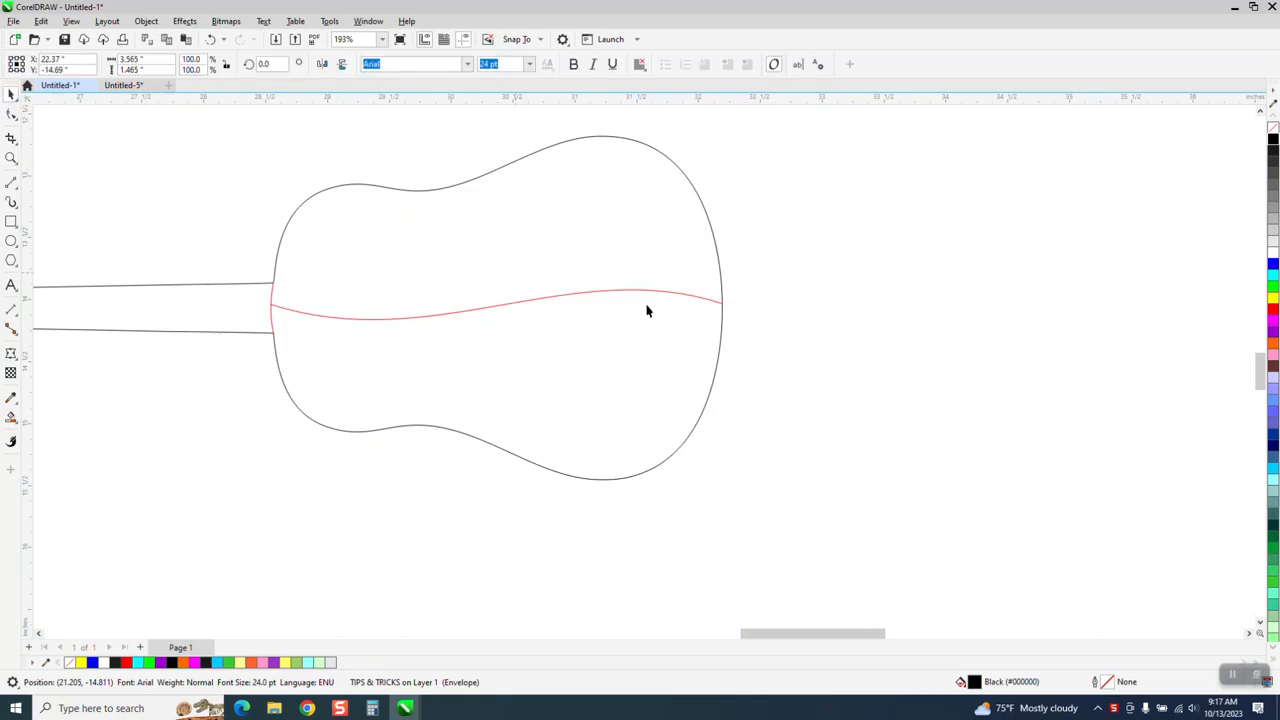
pyautogui.moveTo(836, 332)
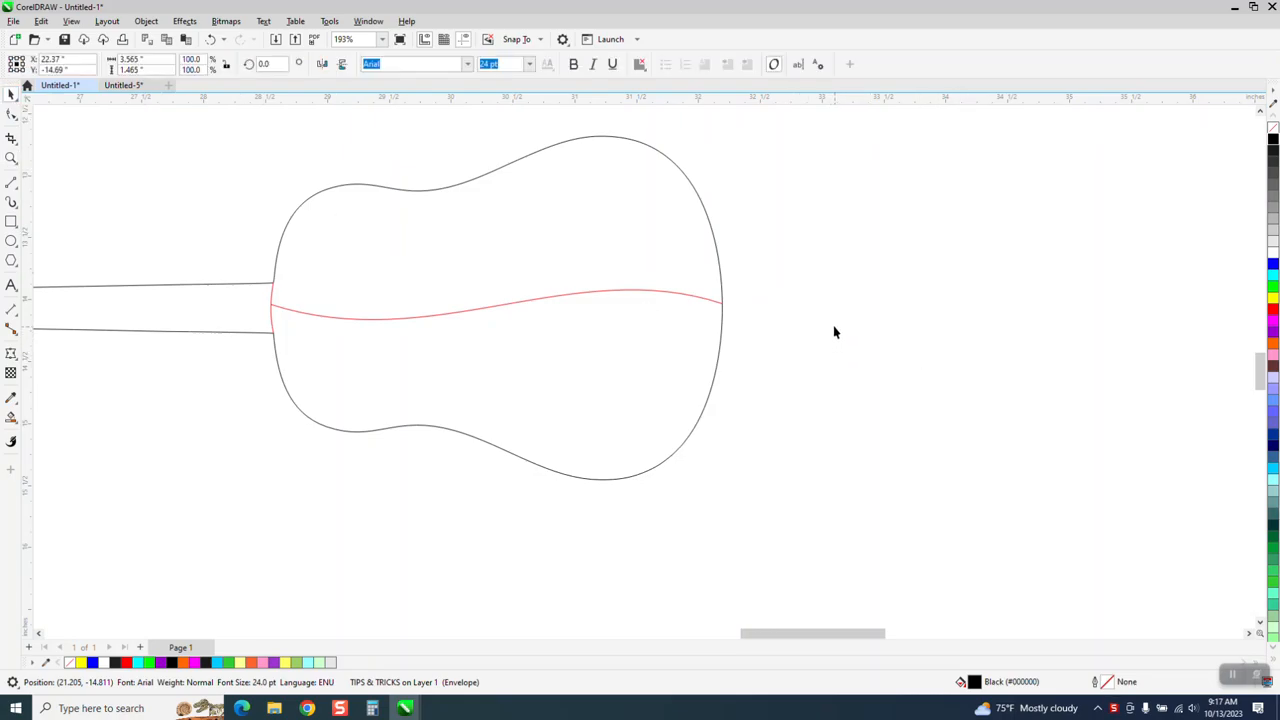
pyautogui.moveTo(50, 428)
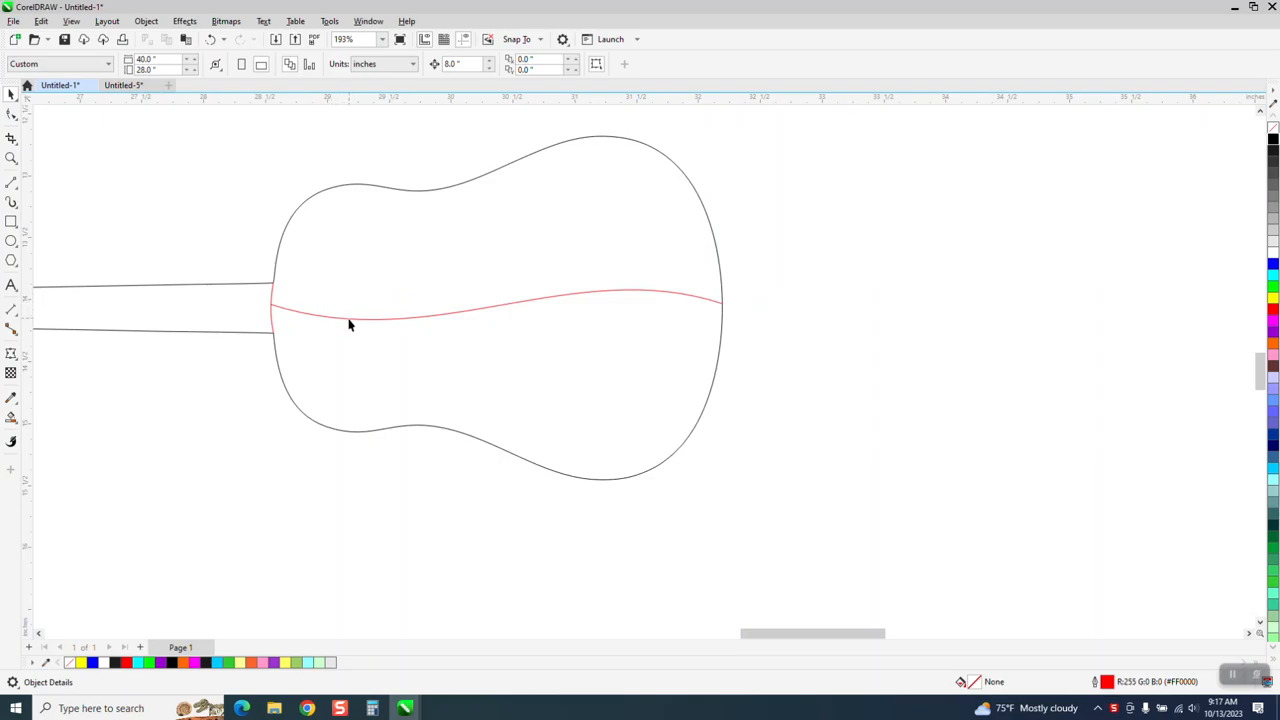
pyautogui.moveTo(540, 294)
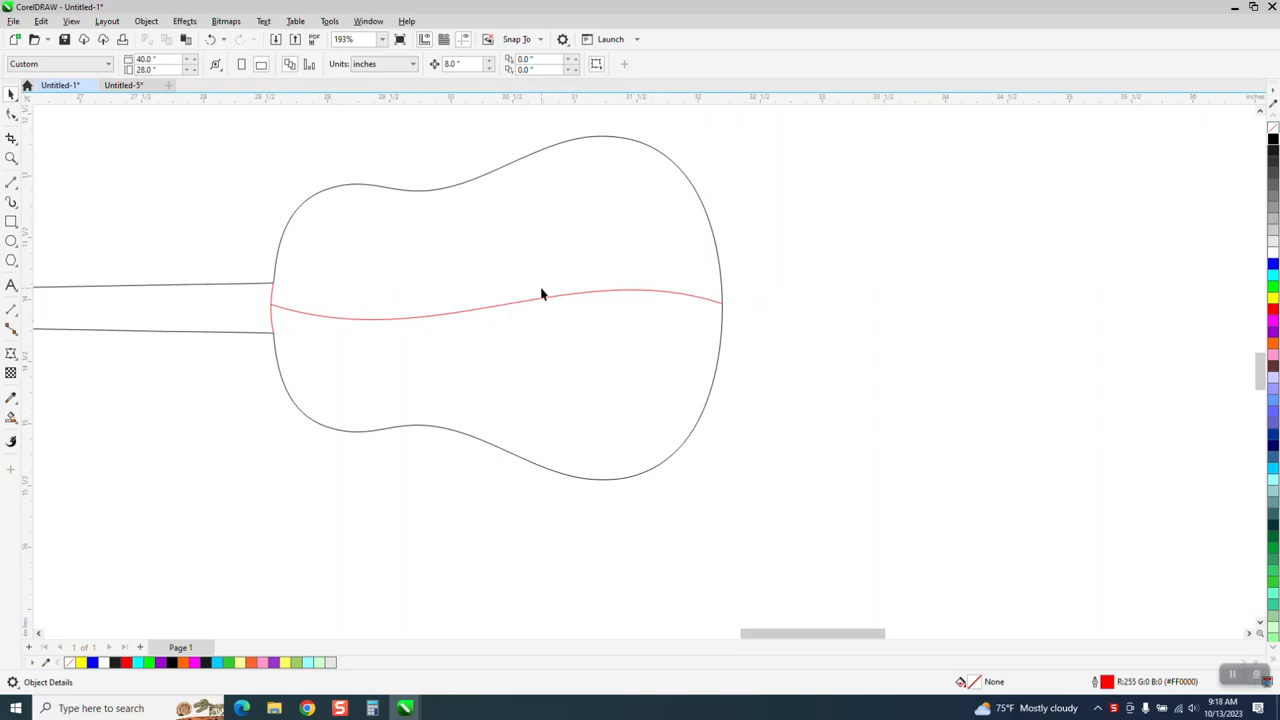
pyautogui.click(540, 300)
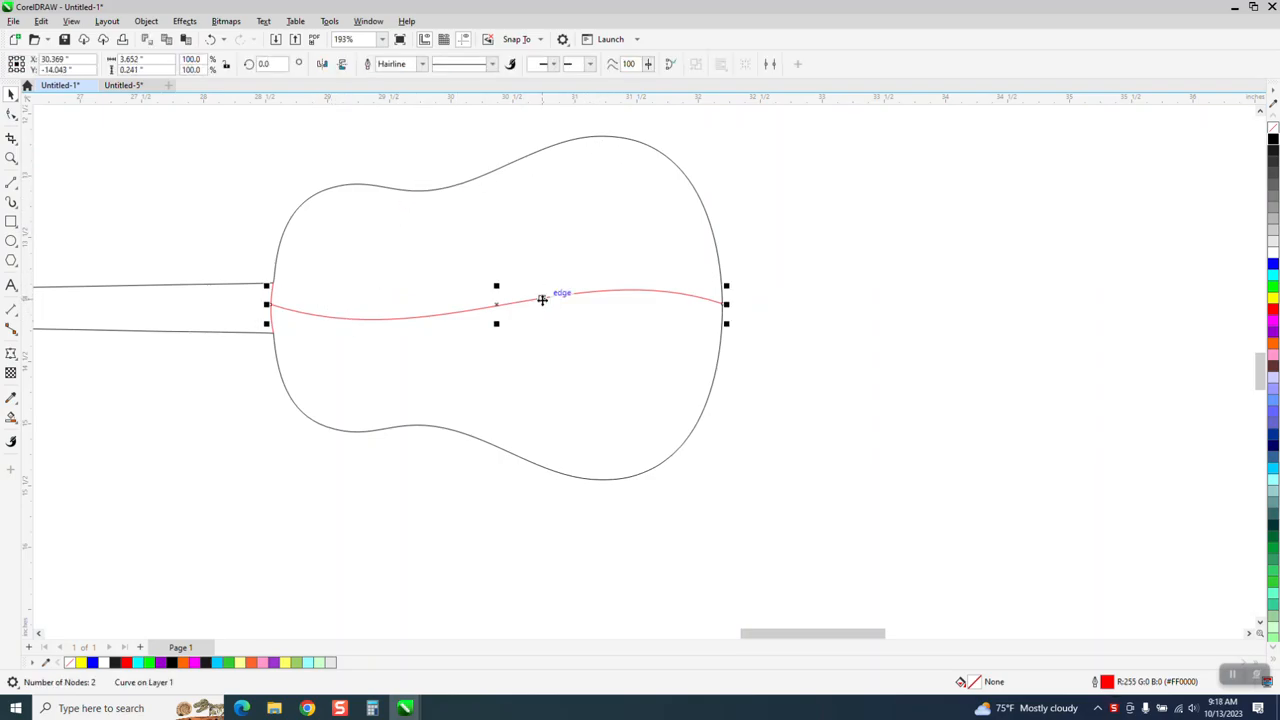
pyautogui.click(420, 64)
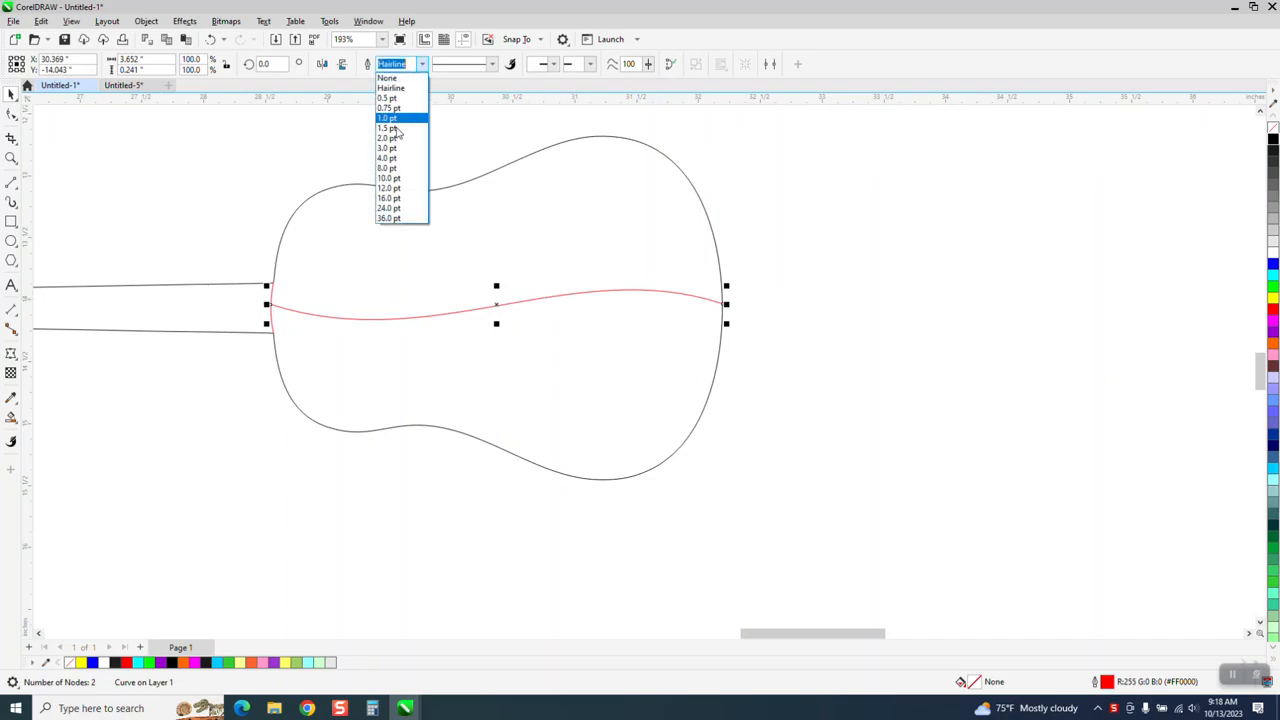
pyautogui.moveTo(388, 198)
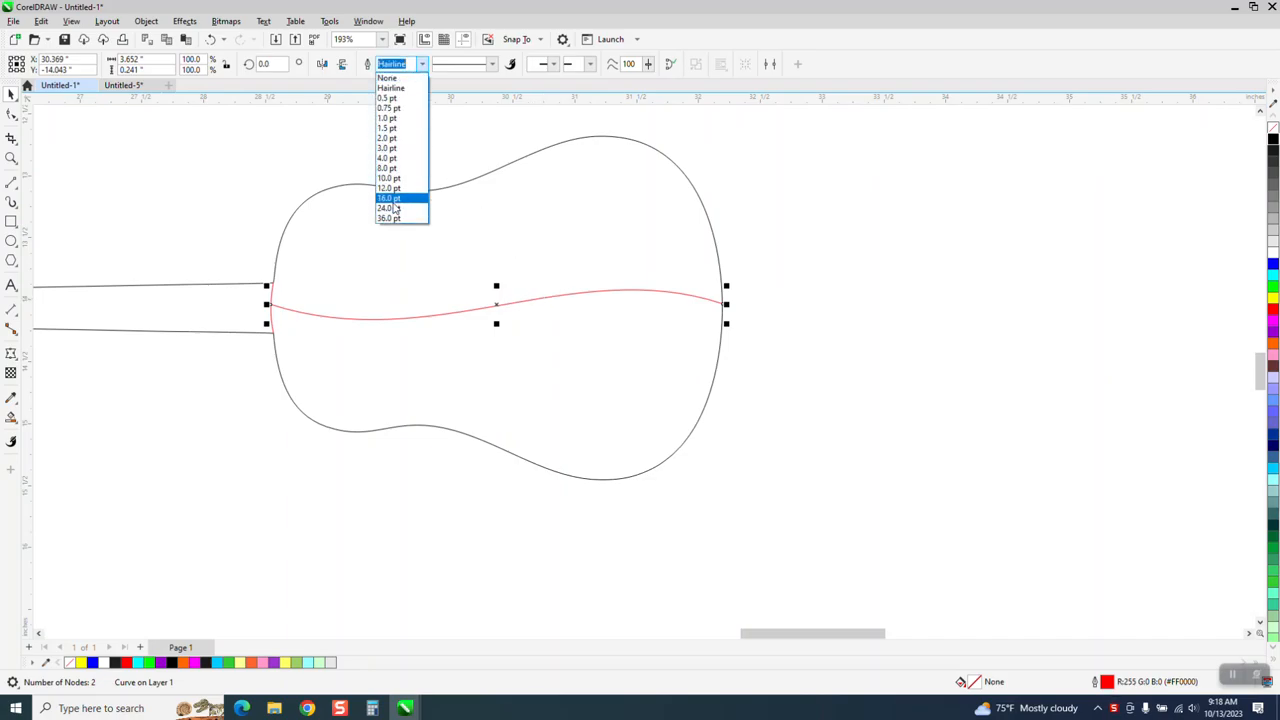
pyautogui.click(388, 188)
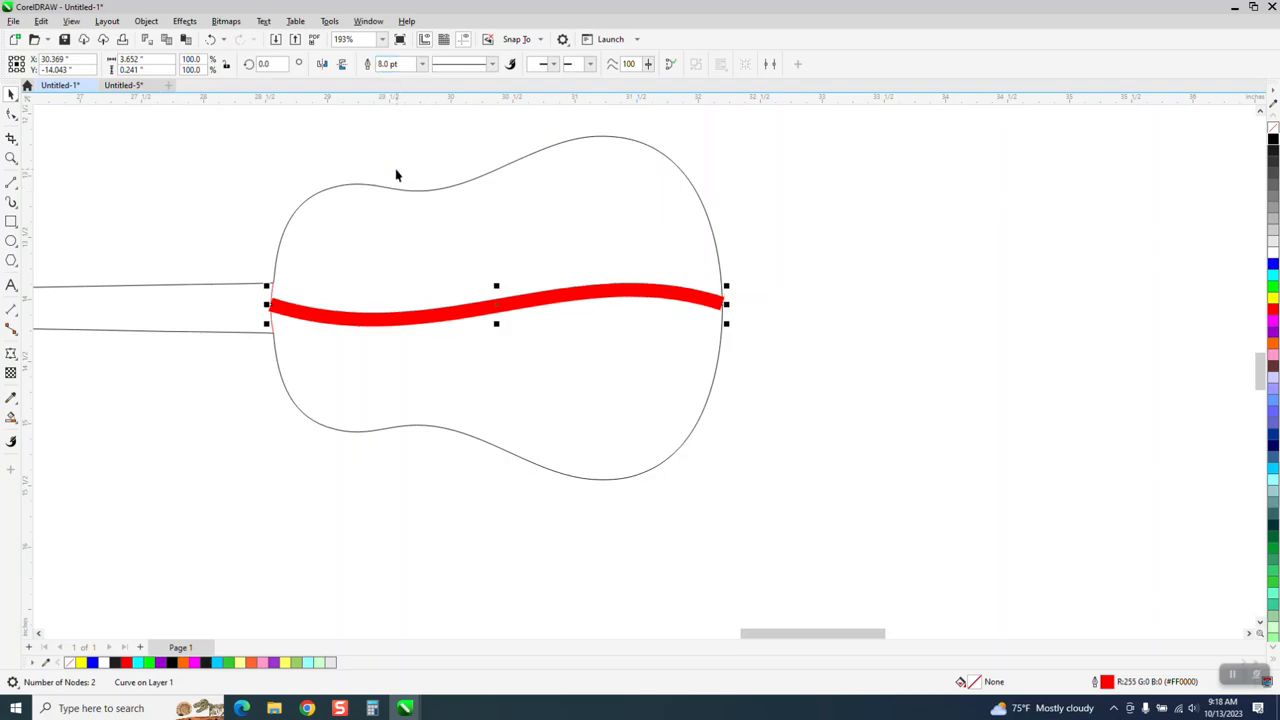
# Convert the thick red stroke into a filled object via Object > Convert Outline to Object
pyautogui.click(146, 20)
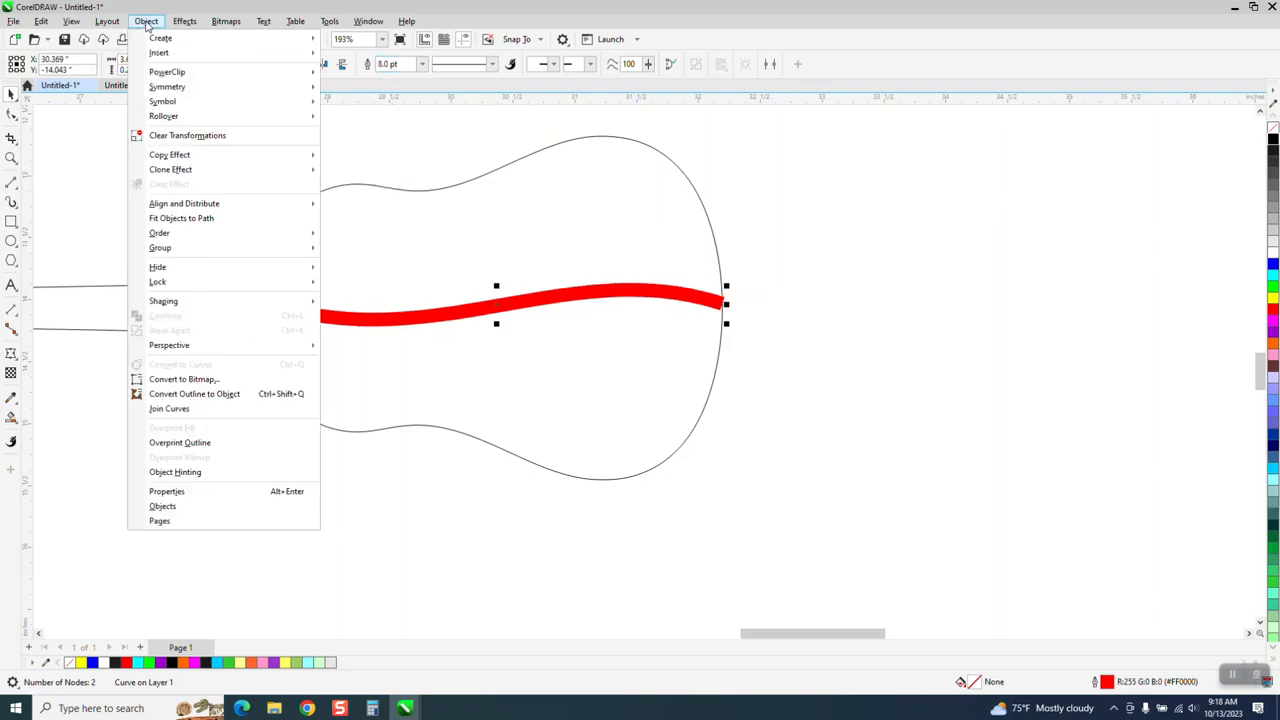
pyautogui.moveTo(194, 392)
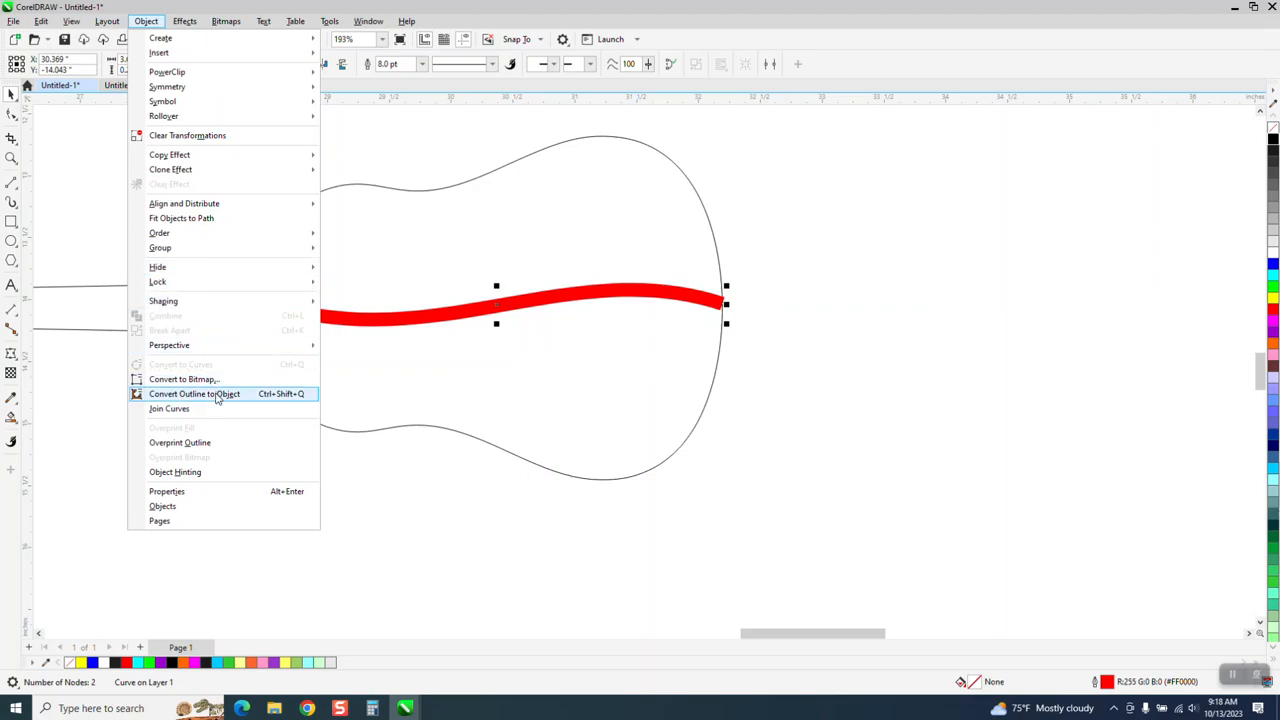
pyautogui.click(194, 392)
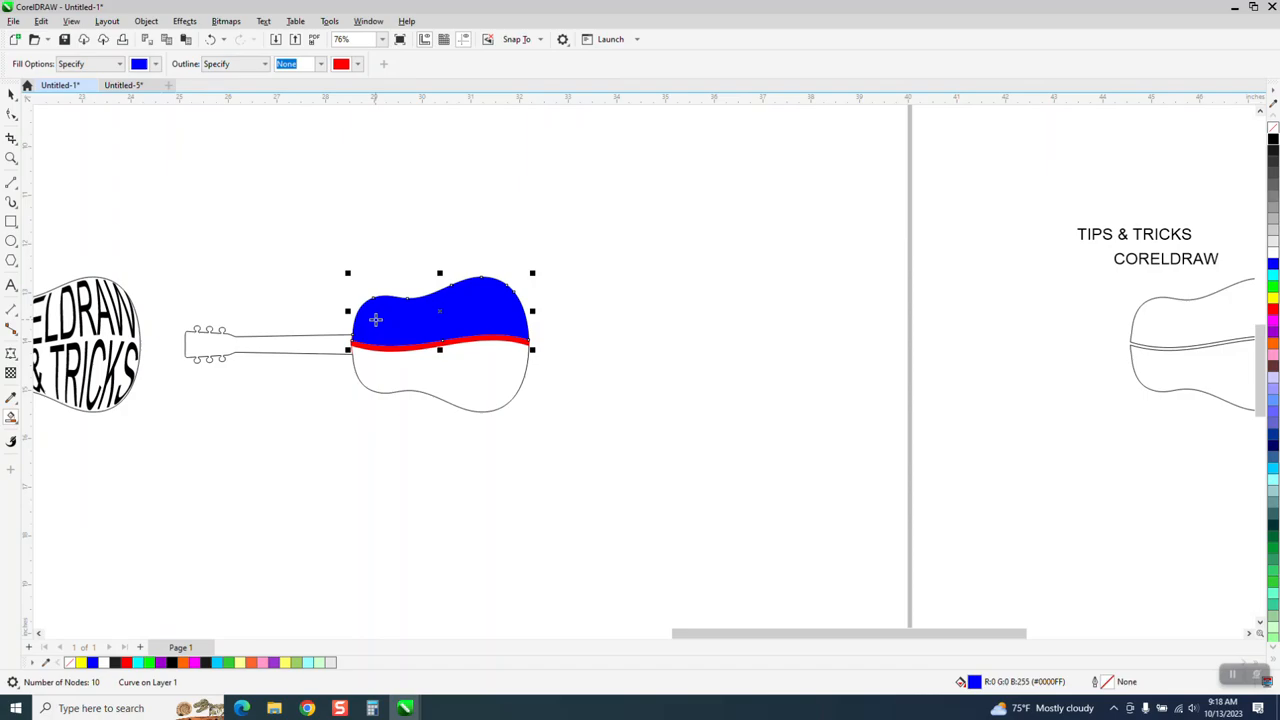
# Drag the two blue body halves to the right of the original guitar outline
pyautogui.moveTo(440, 320); pyautogui.dragTo(828, 344)
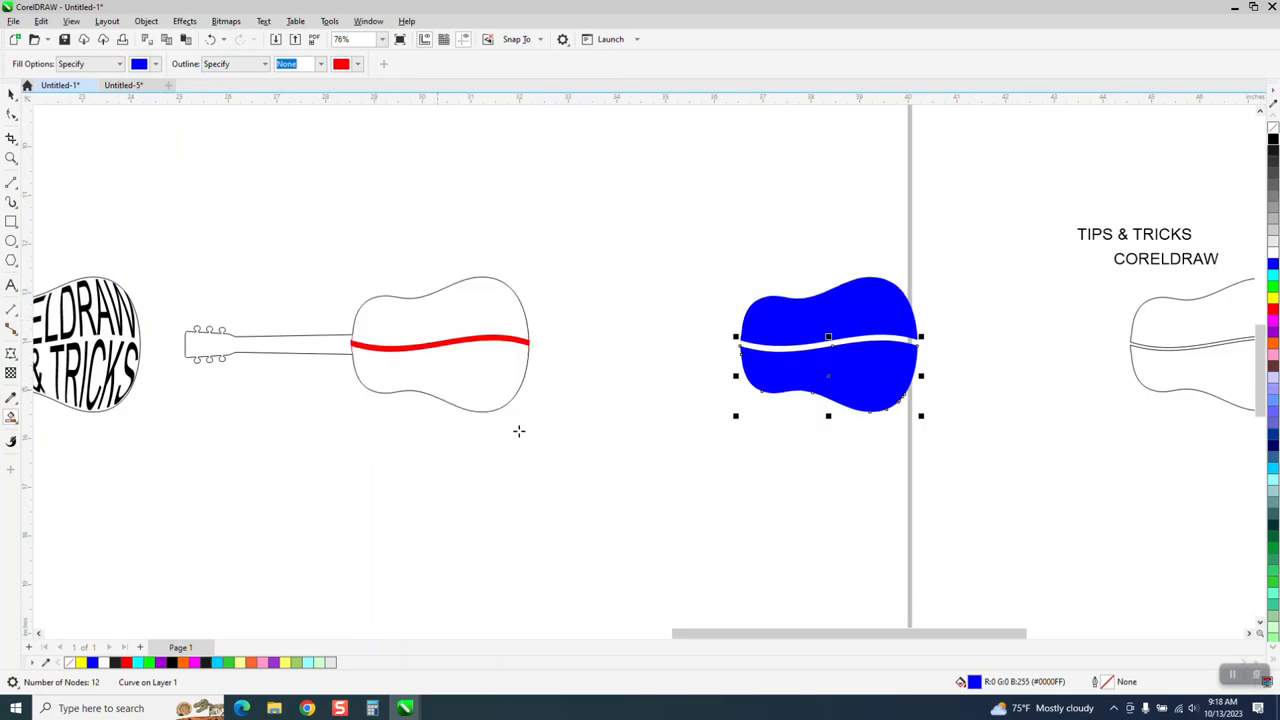
pyautogui.moveTo(1144, 390)
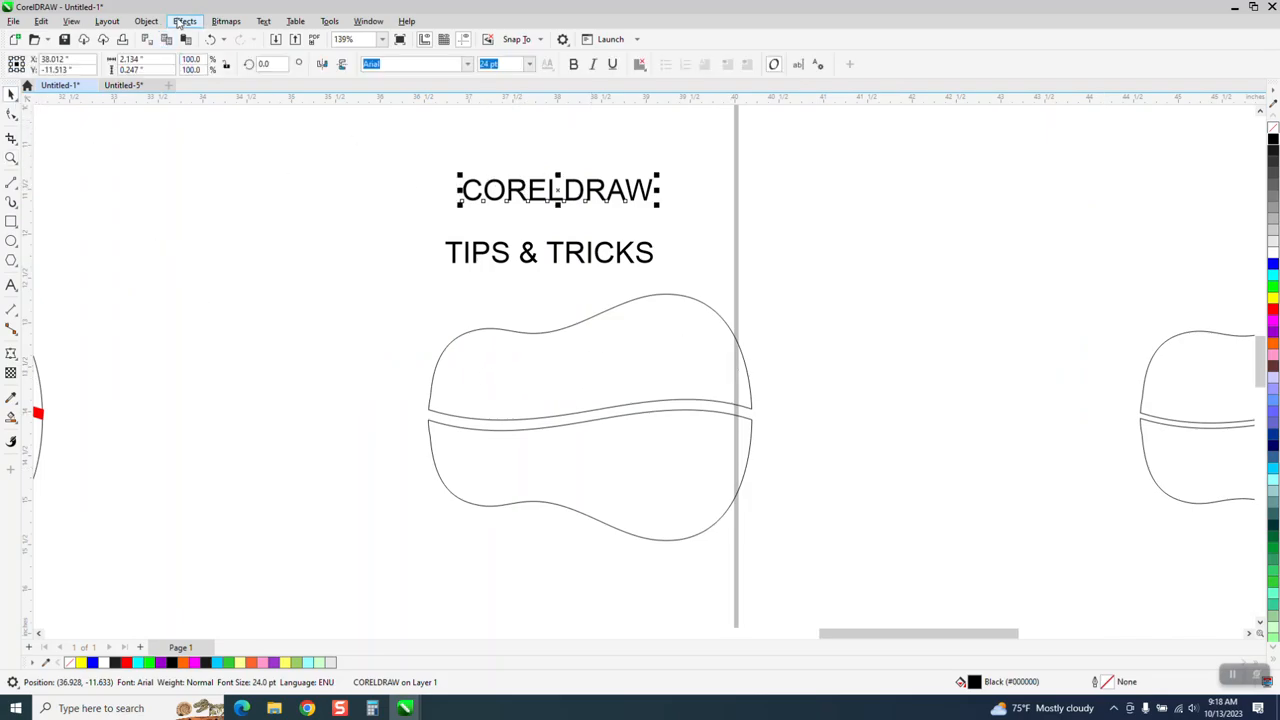
# Apply an arched envelope effect to the CORELDRAW heading via Effects > Envelope
pyautogui.click(184, 20)
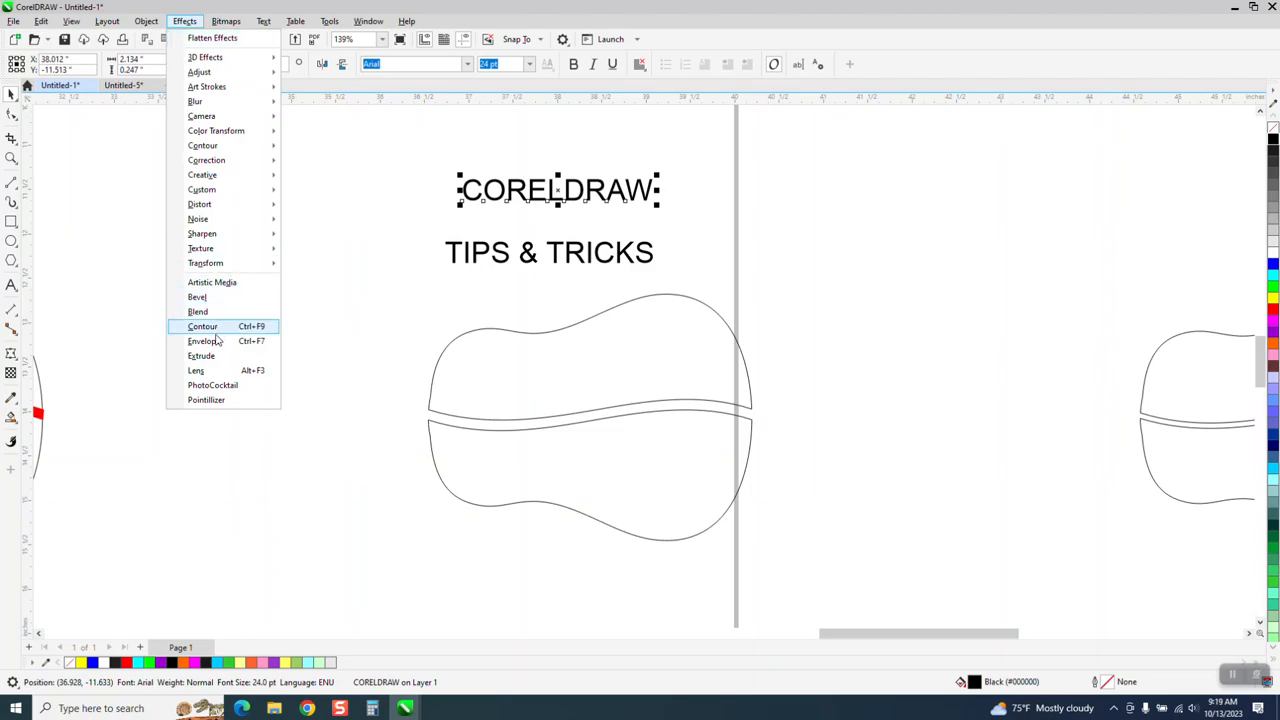
pyautogui.moveTo(204, 340)
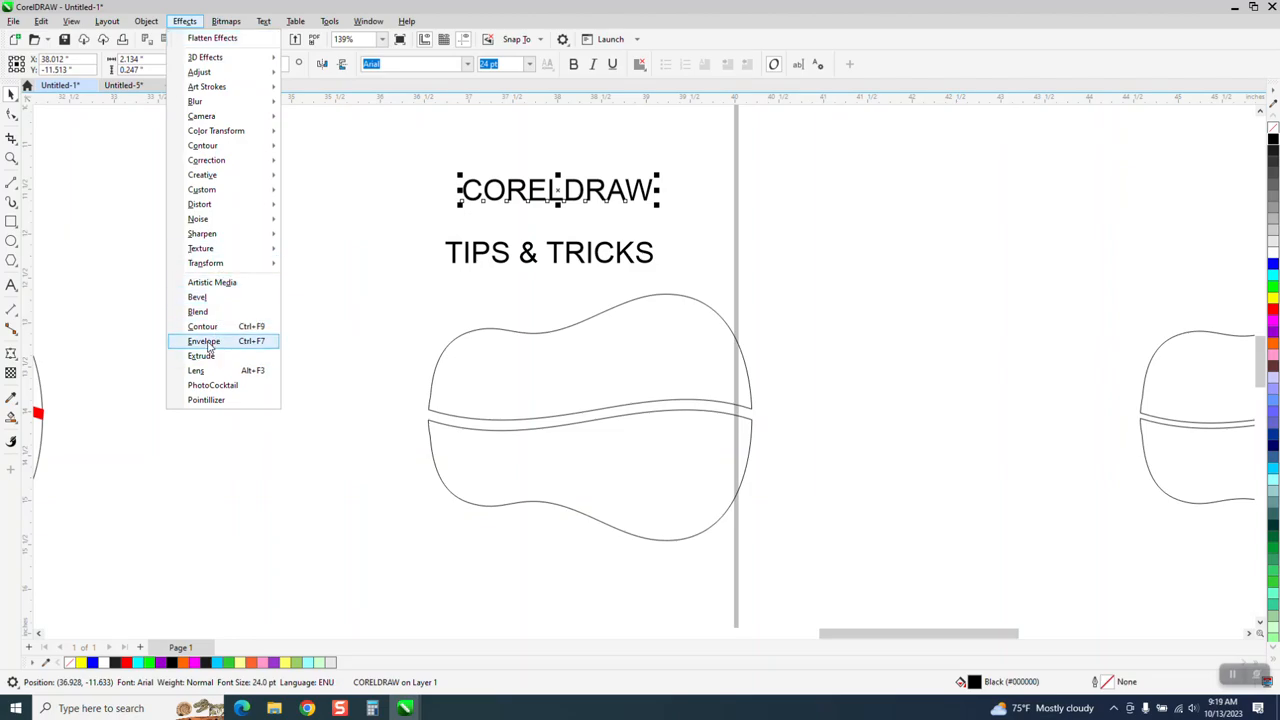
pyautogui.click(204, 340)
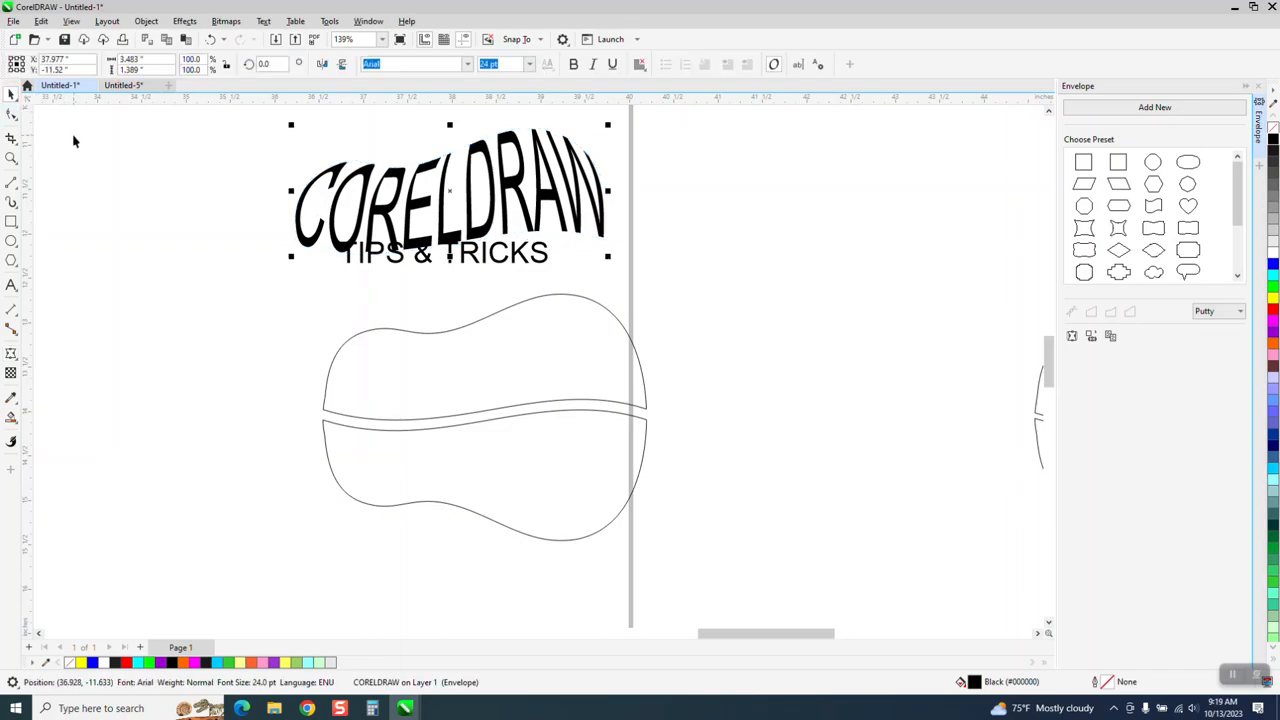
pyautogui.moveTo(358, 290)
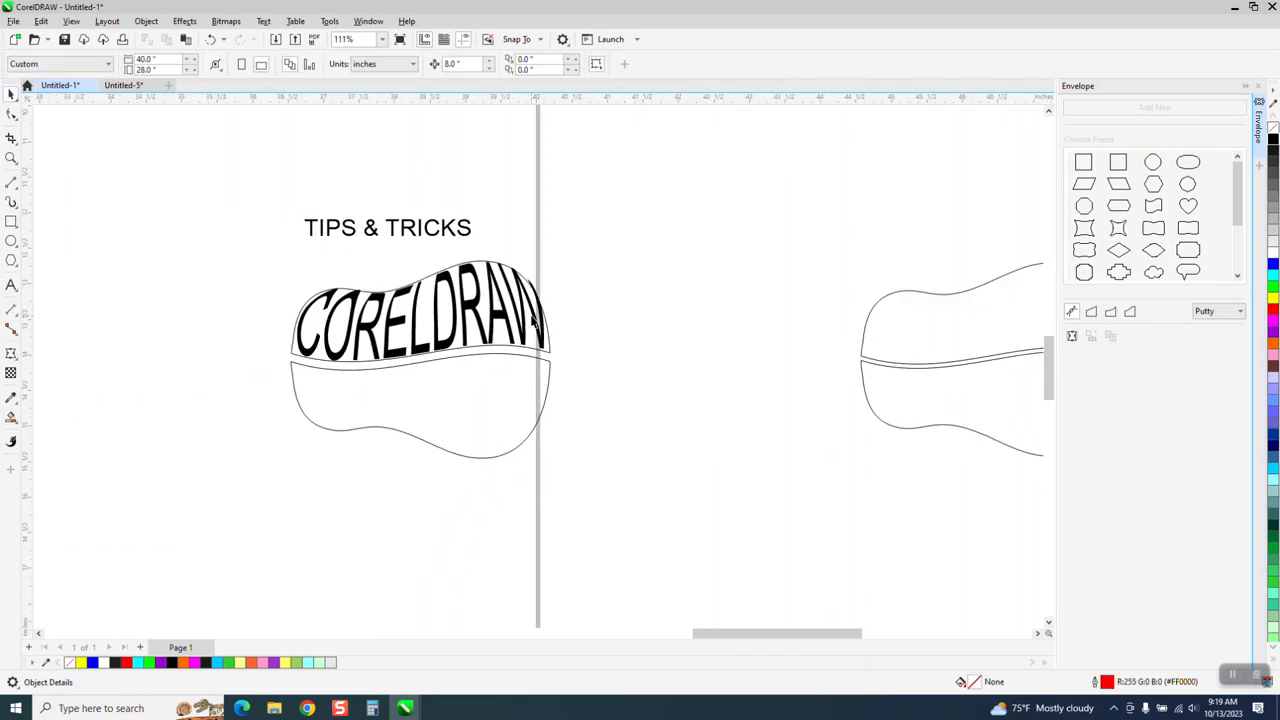
# Reshape the CORELDRAW text's envelope nodes so it follows the upper guitar body outline
pyautogui.click(420, 316)
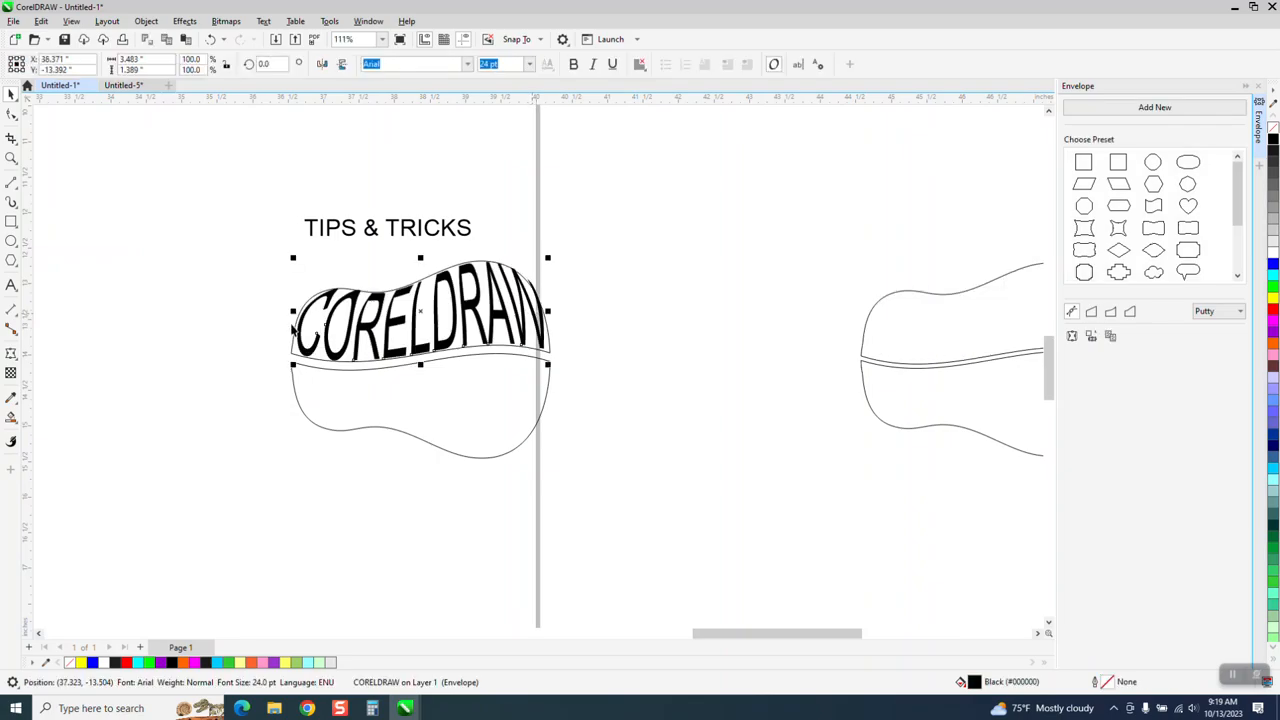
pyautogui.click(12, 158)
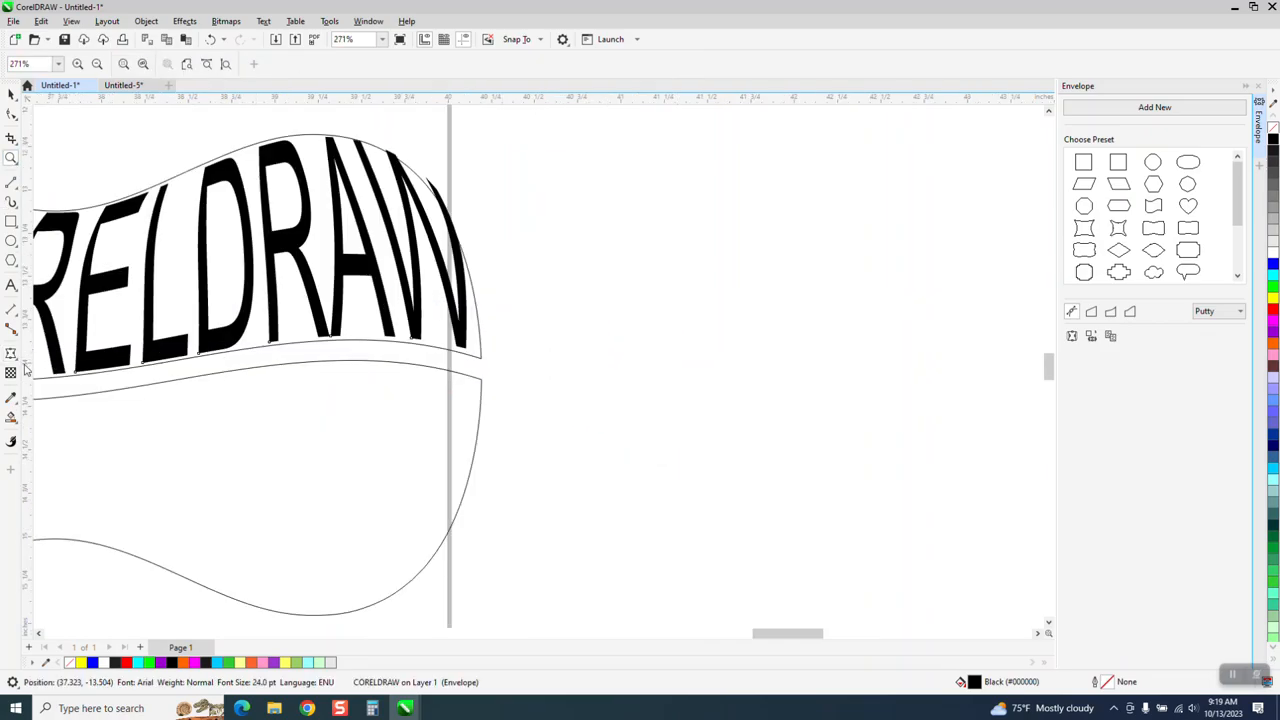
pyautogui.click(12, 354)
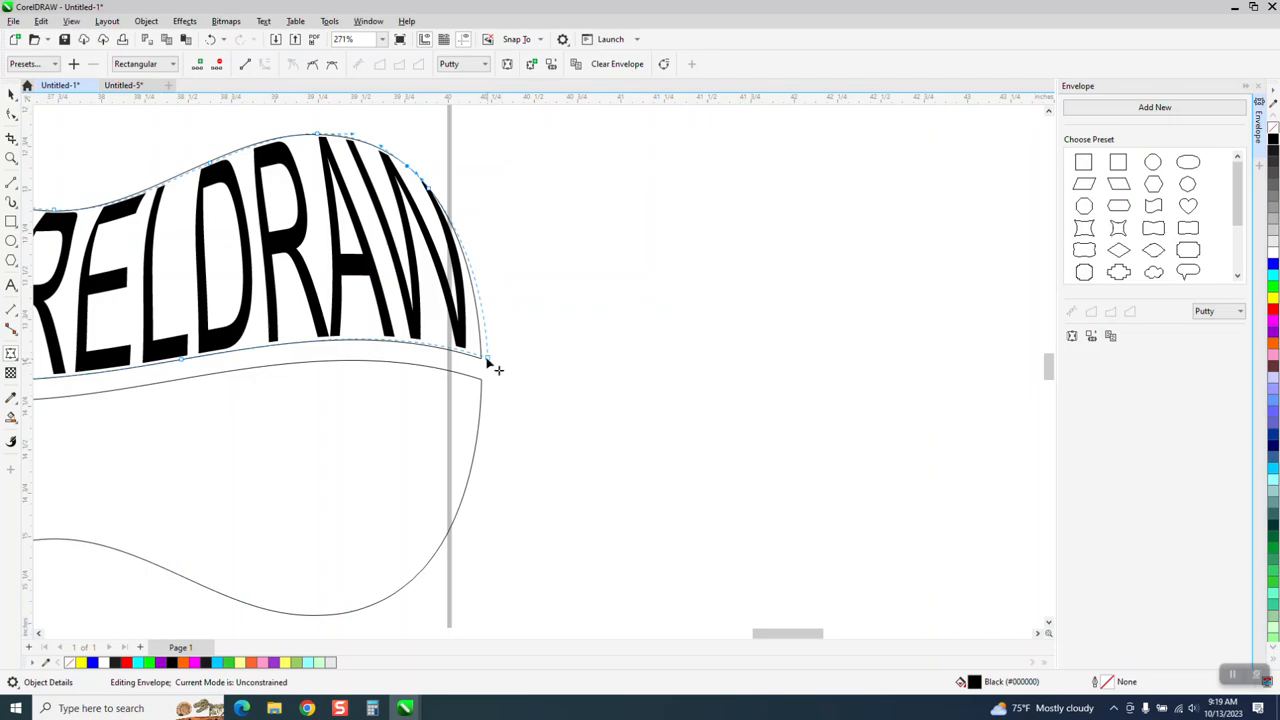
pyautogui.moveTo(484, 370); pyautogui.dragTo(484, 360)
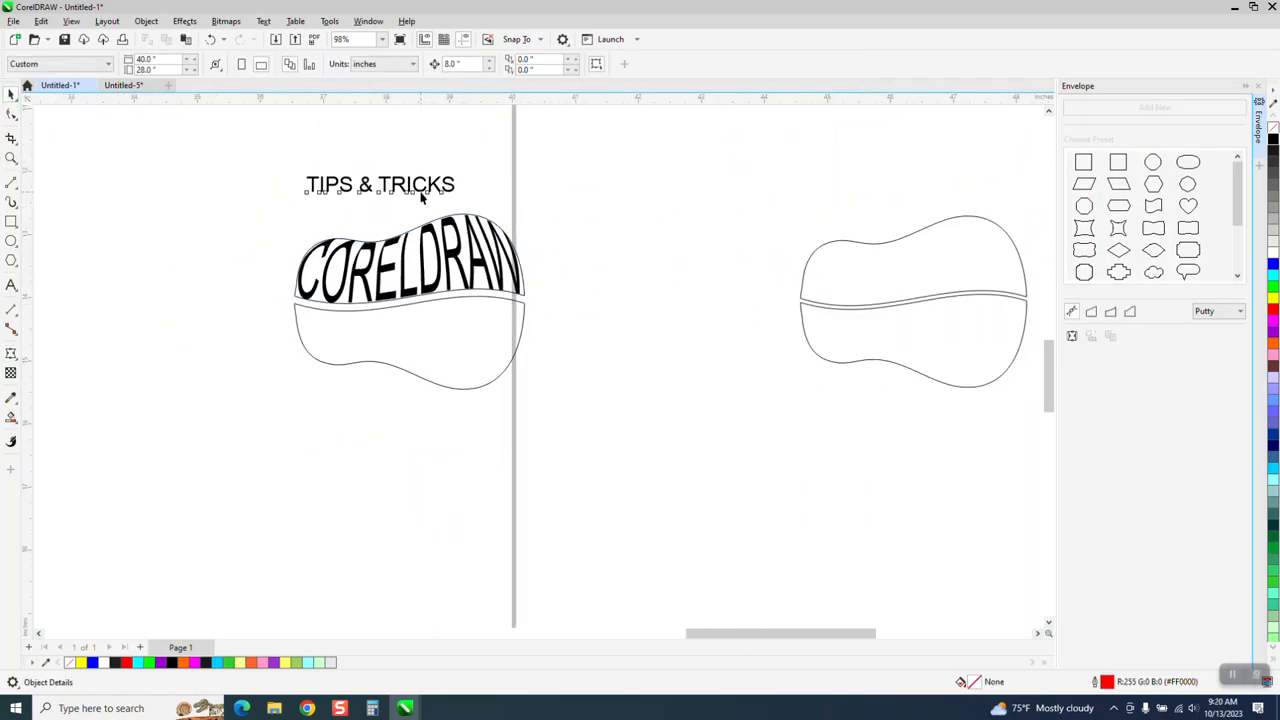
# Select the TIPS & TRICKS text to warp it into the lower body half
pyautogui.click(380, 184)
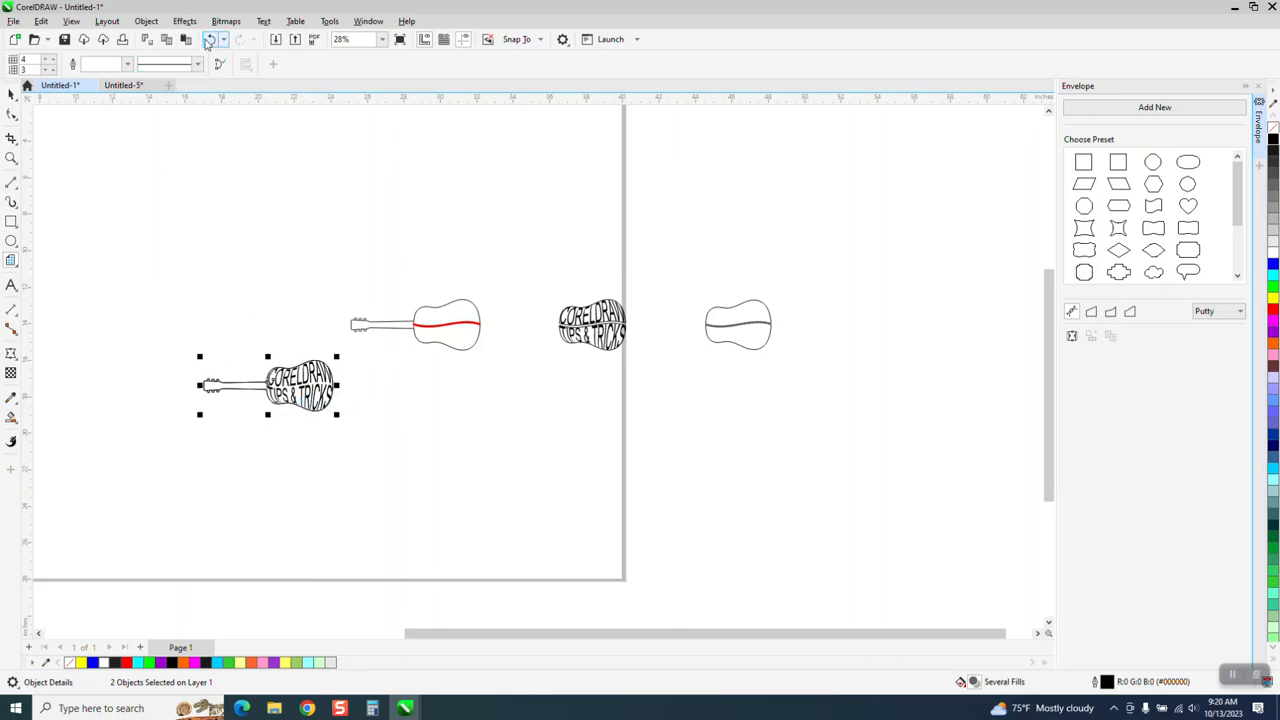
# Line up the guitar copies and move the warped text toward the empty guitar outline
pyautogui.click(208, 40)
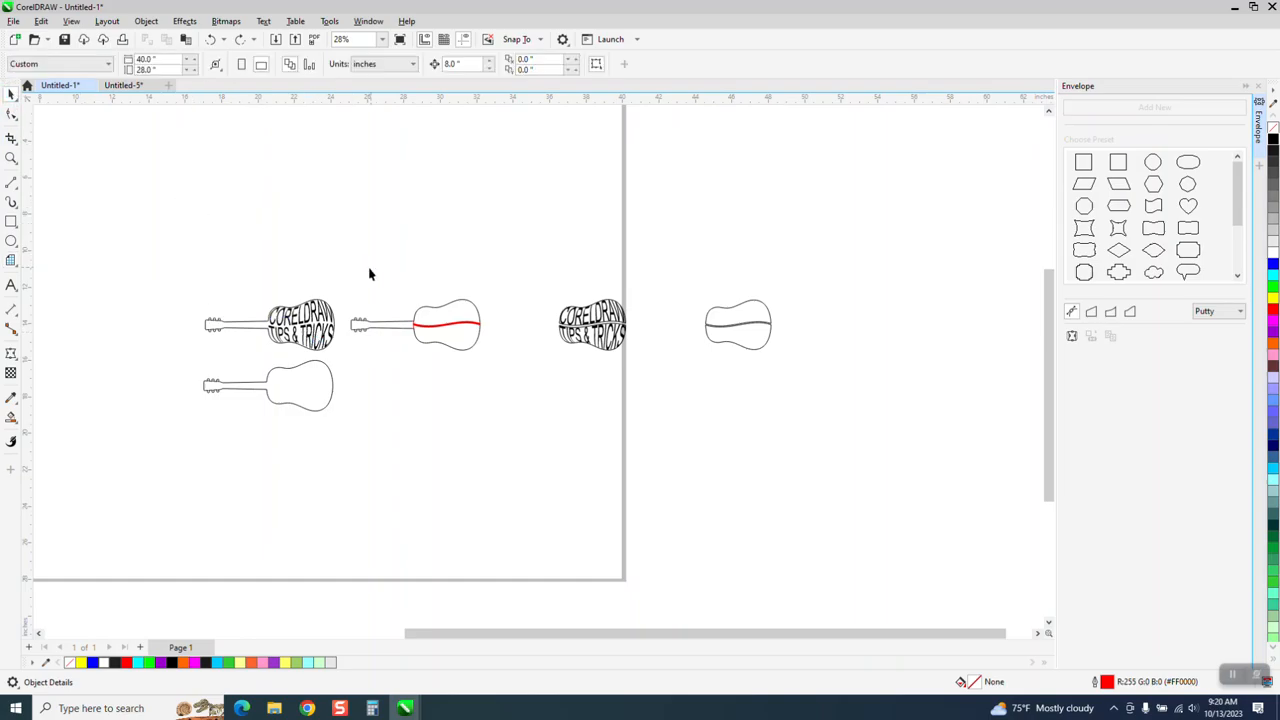
pyautogui.moveTo(316, 394)
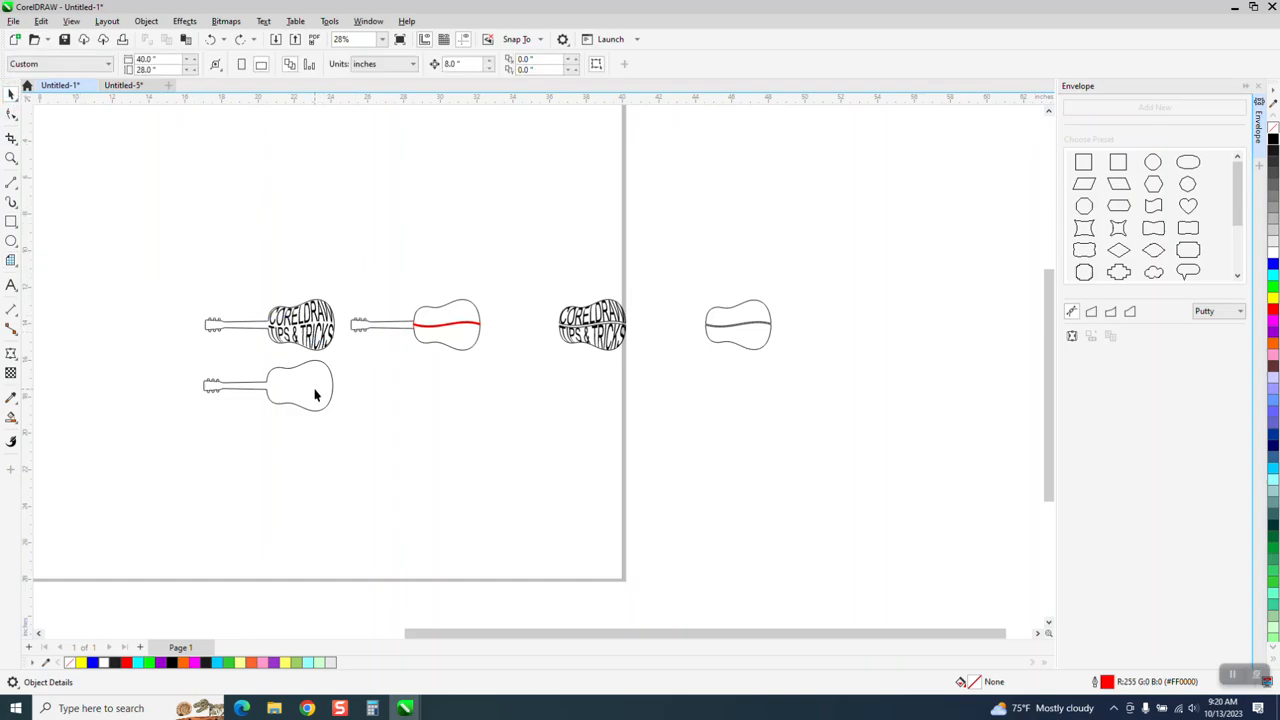
pyautogui.click(300, 384)
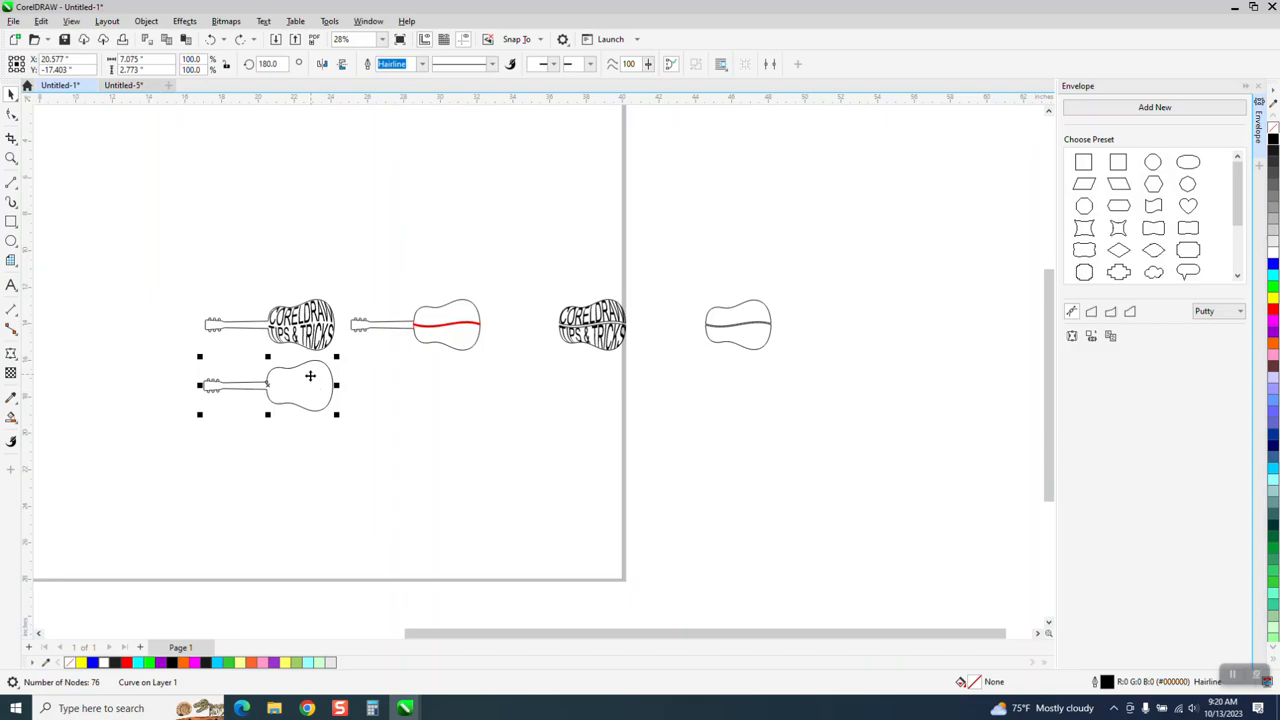
pyautogui.moveTo(308, 396)
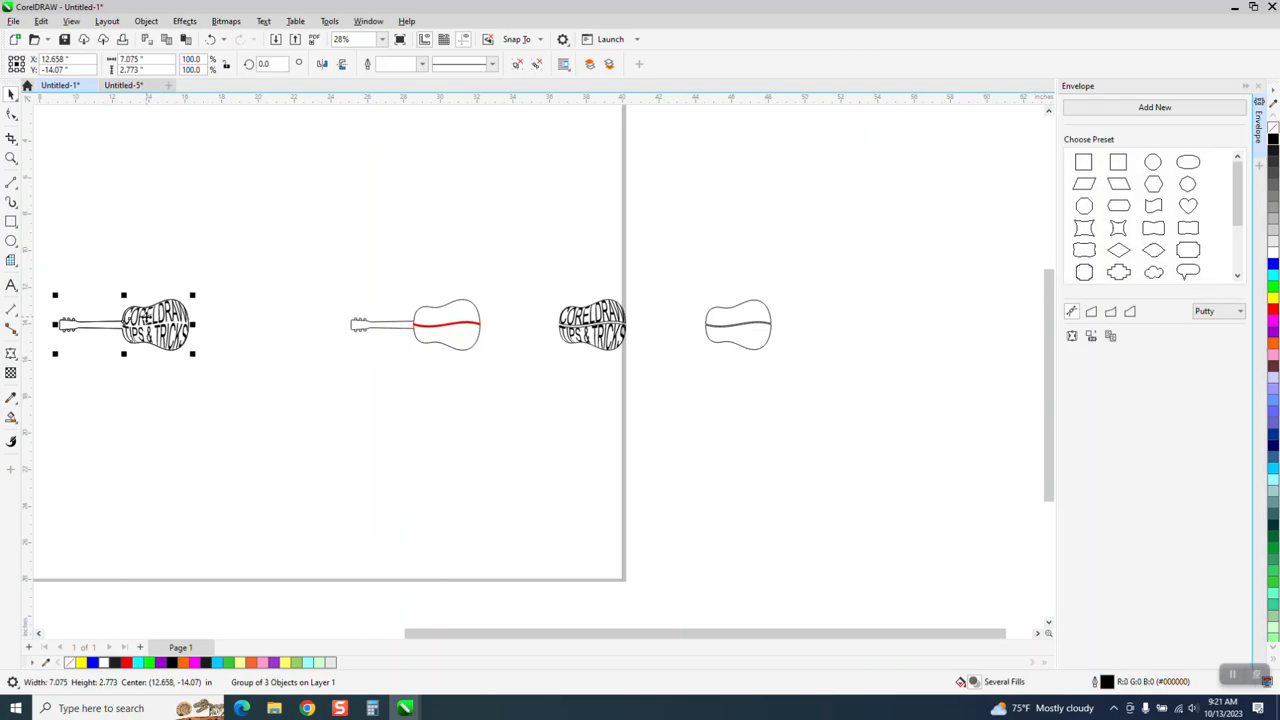
pyautogui.moveTo(124, 324); pyautogui.dragTo(270, 324)
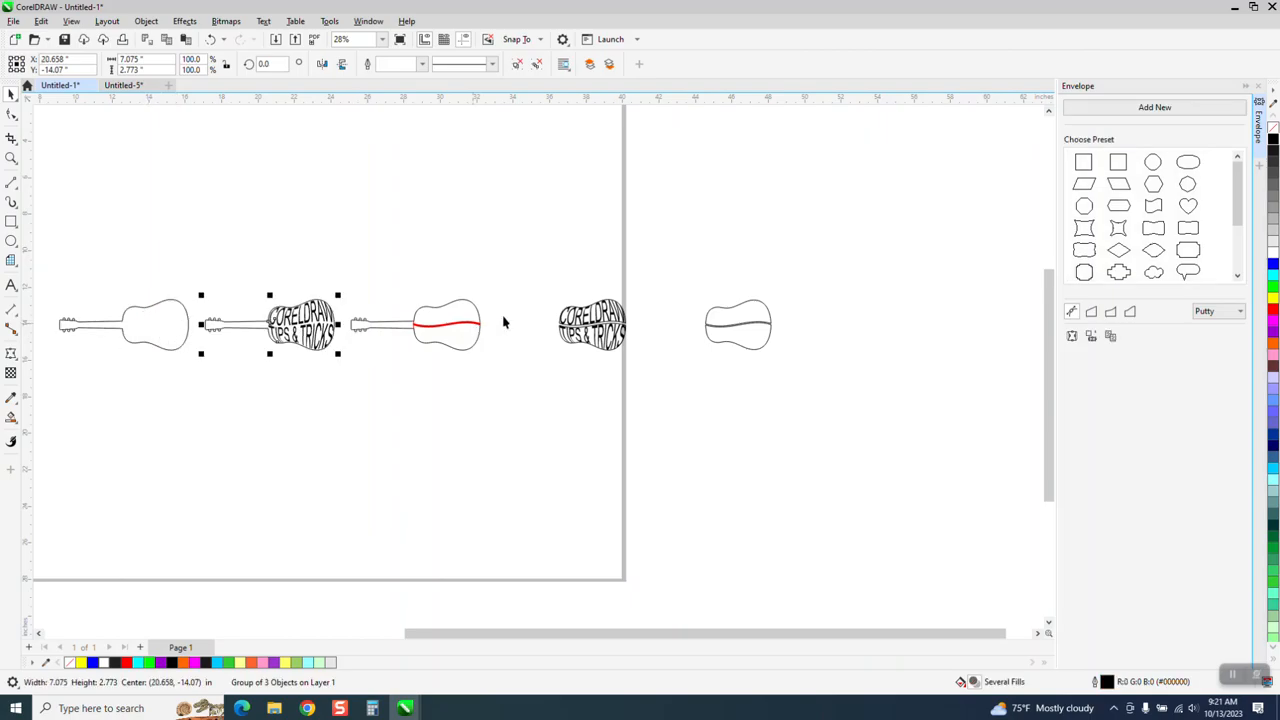
pyautogui.click(590, 324)
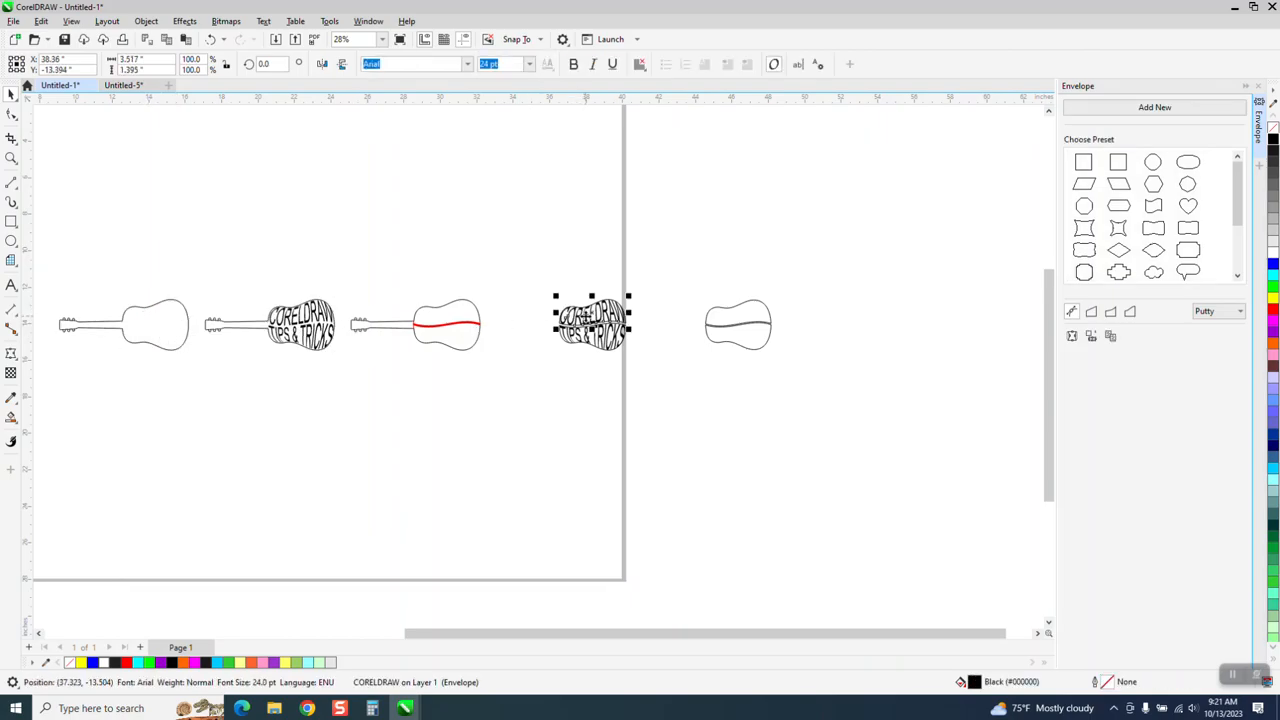
pyautogui.rightClick(592, 320)
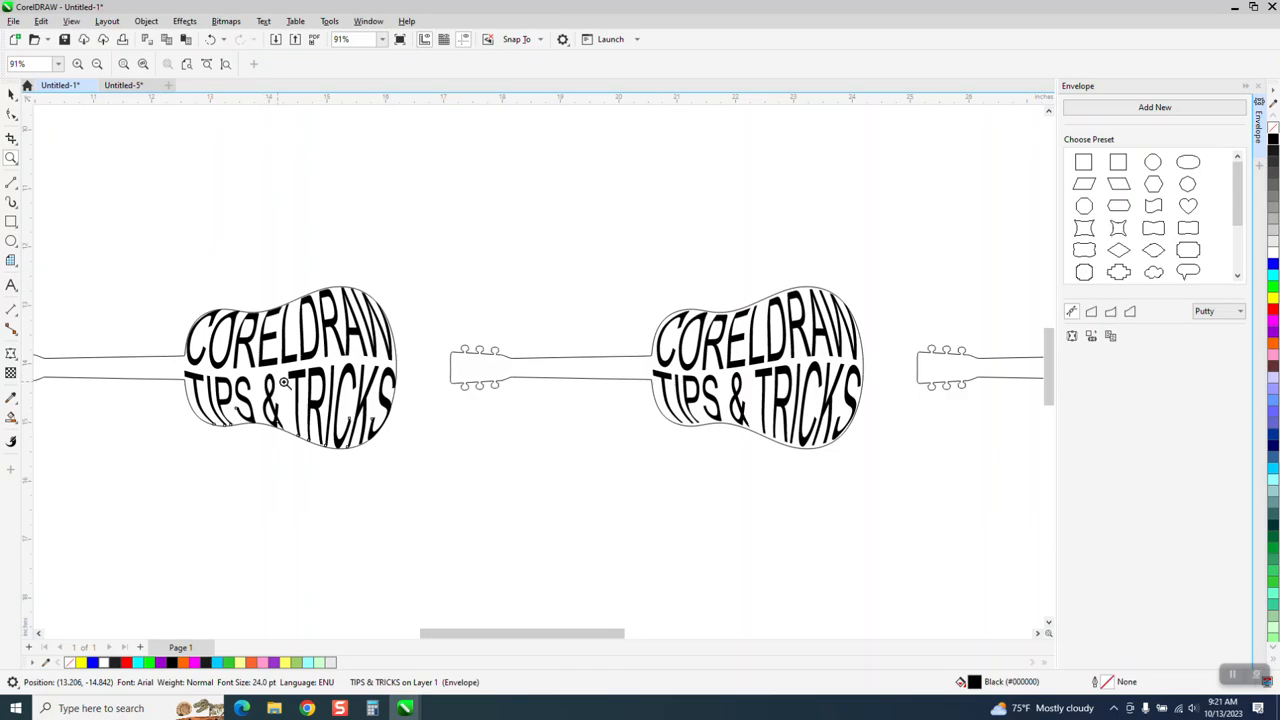
pyautogui.moveTo(278, 370)
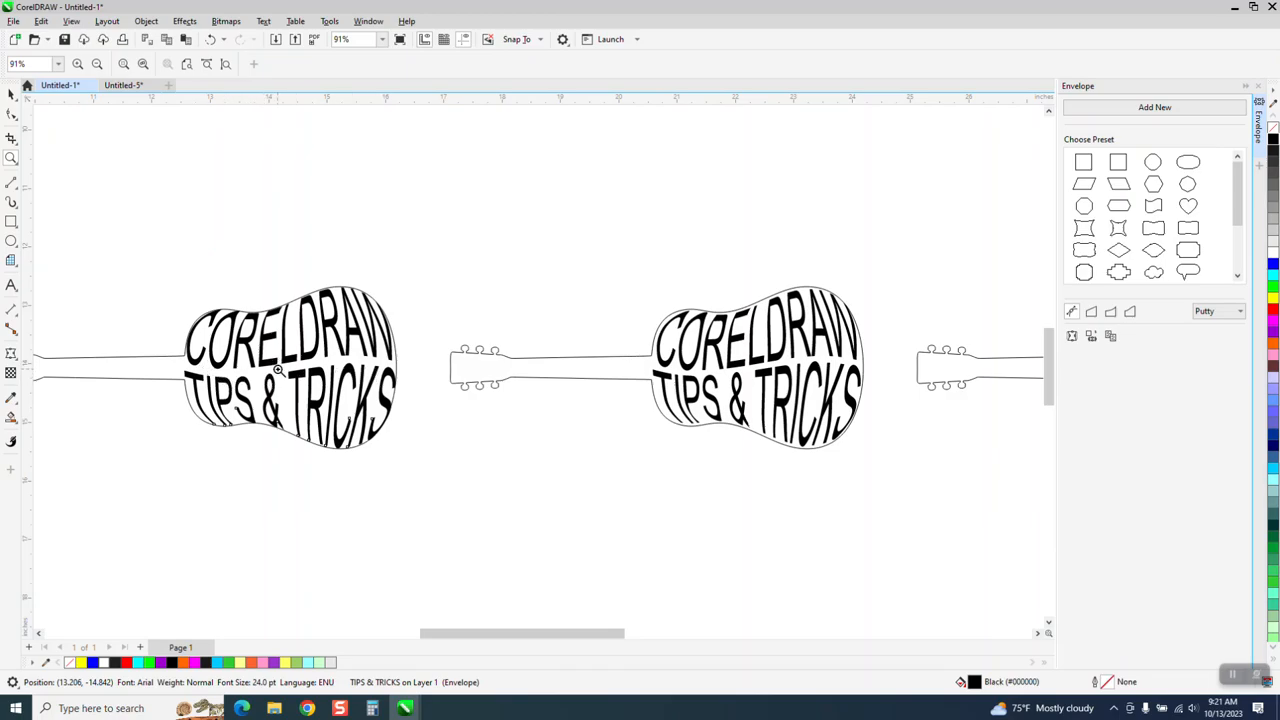
pyautogui.moveTo(350, 392)
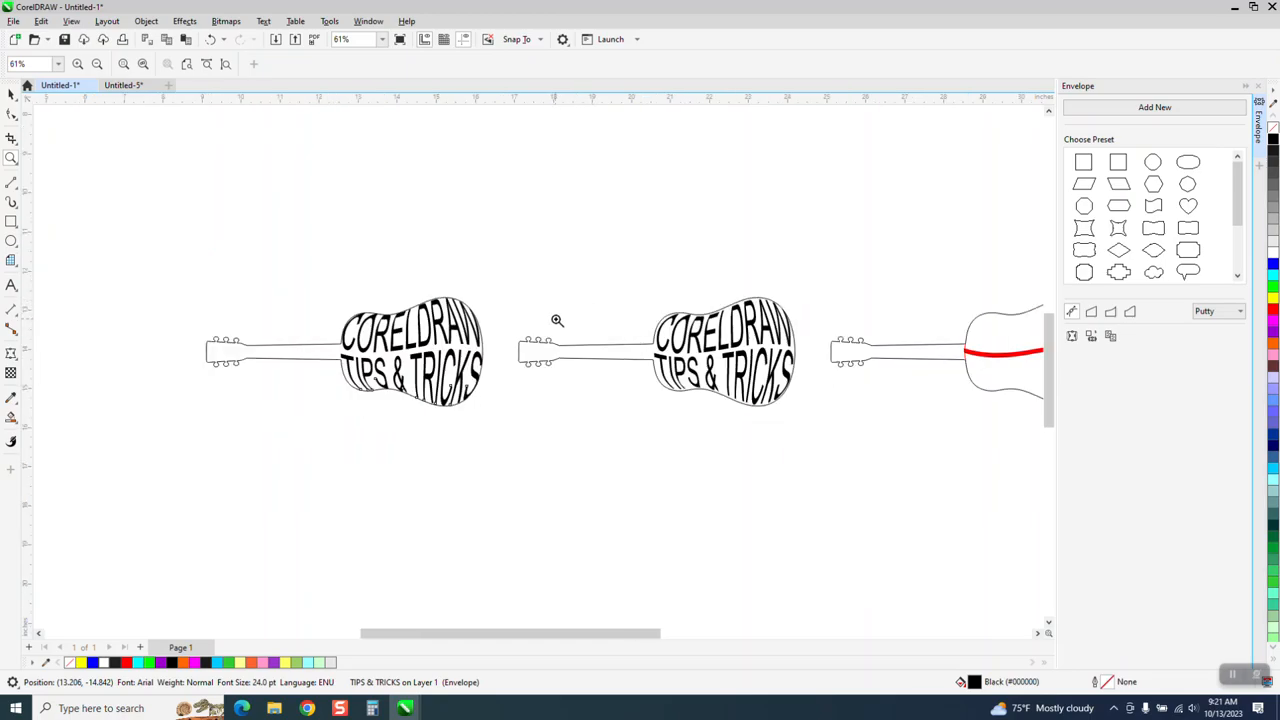
pyautogui.moveTo(654, 516)
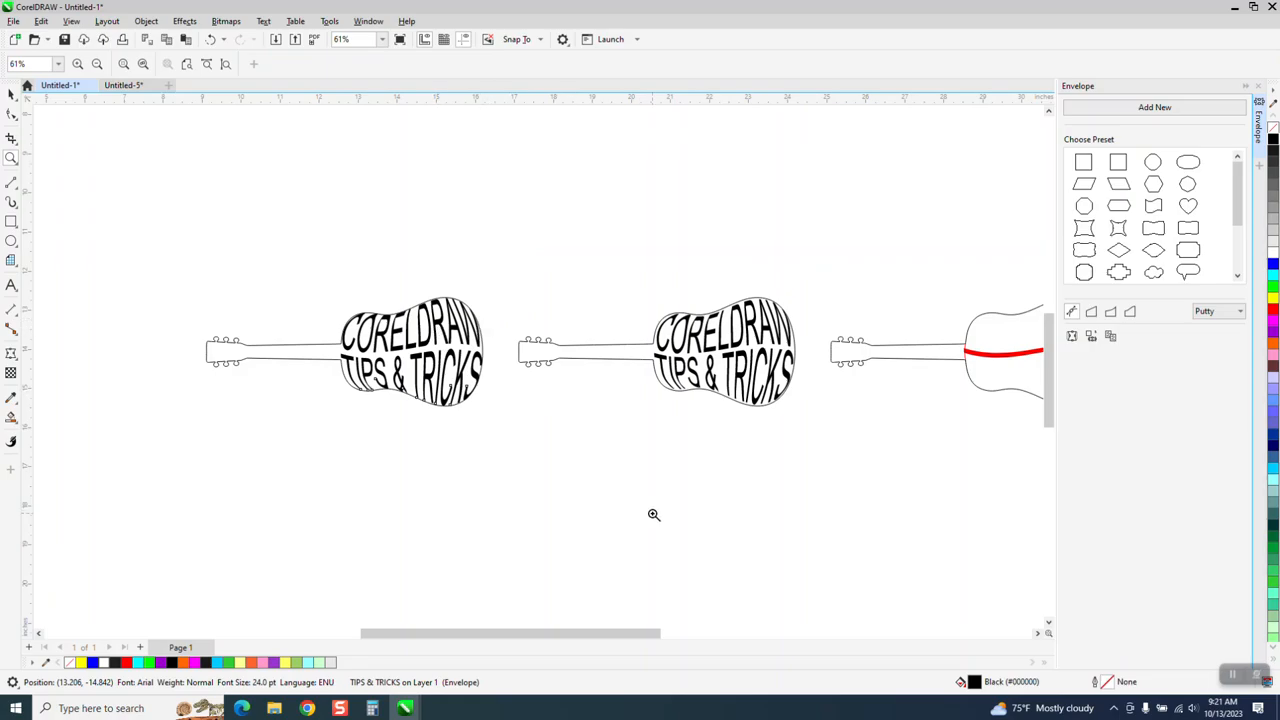
pyautogui.moveTo(660, 516)
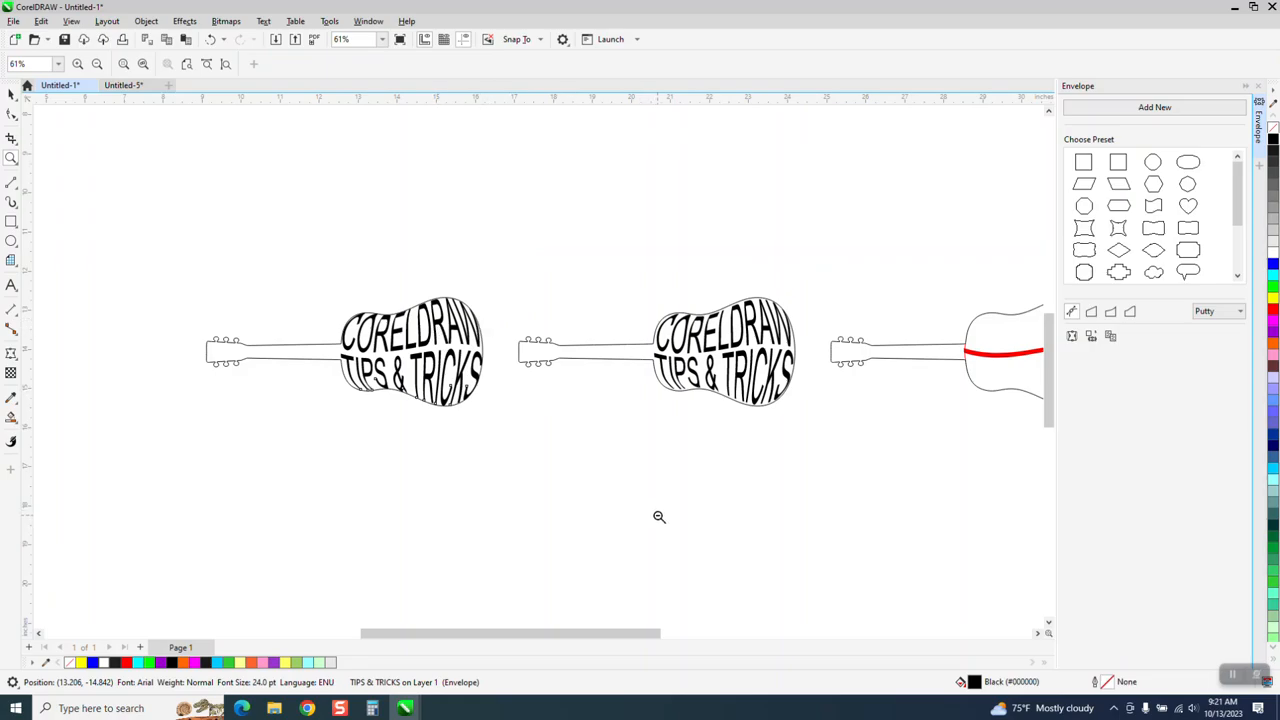